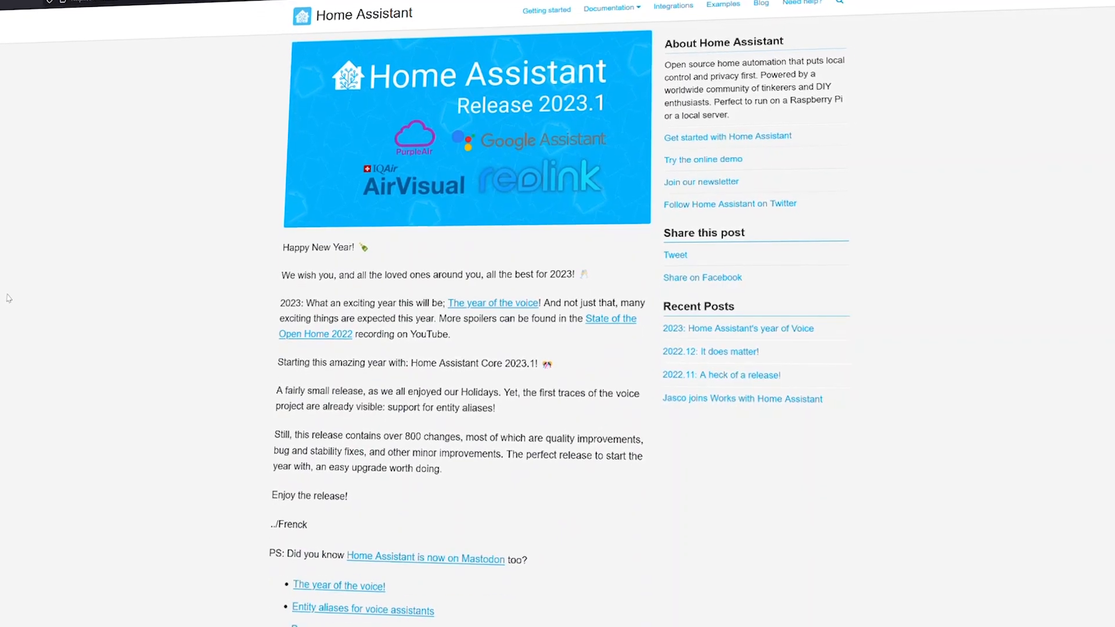
scroll(down, 3)
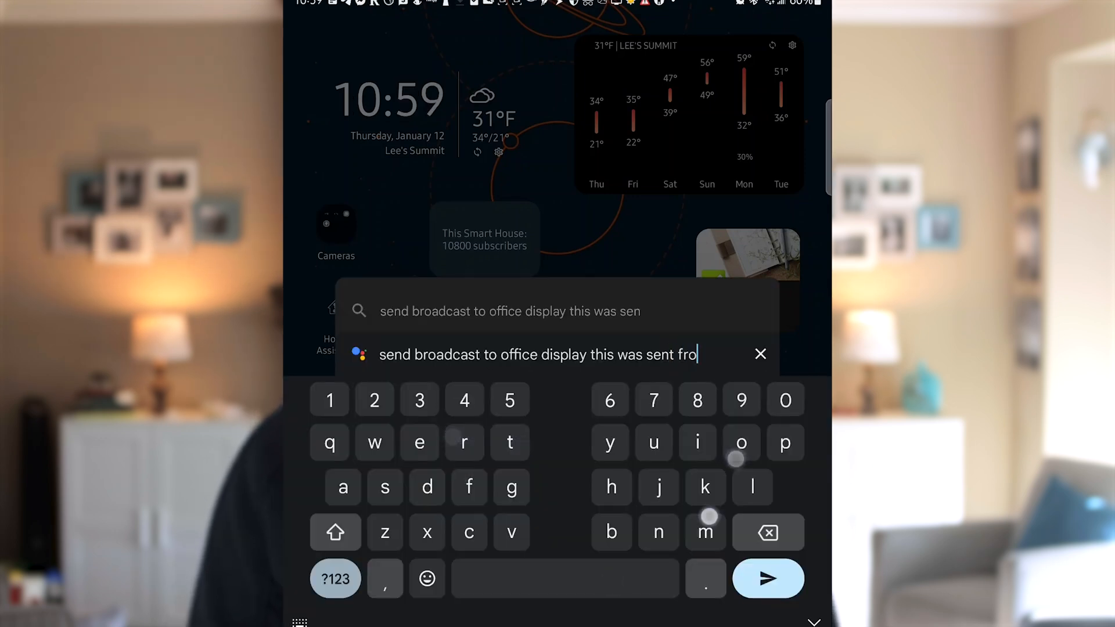
text(m my pho)
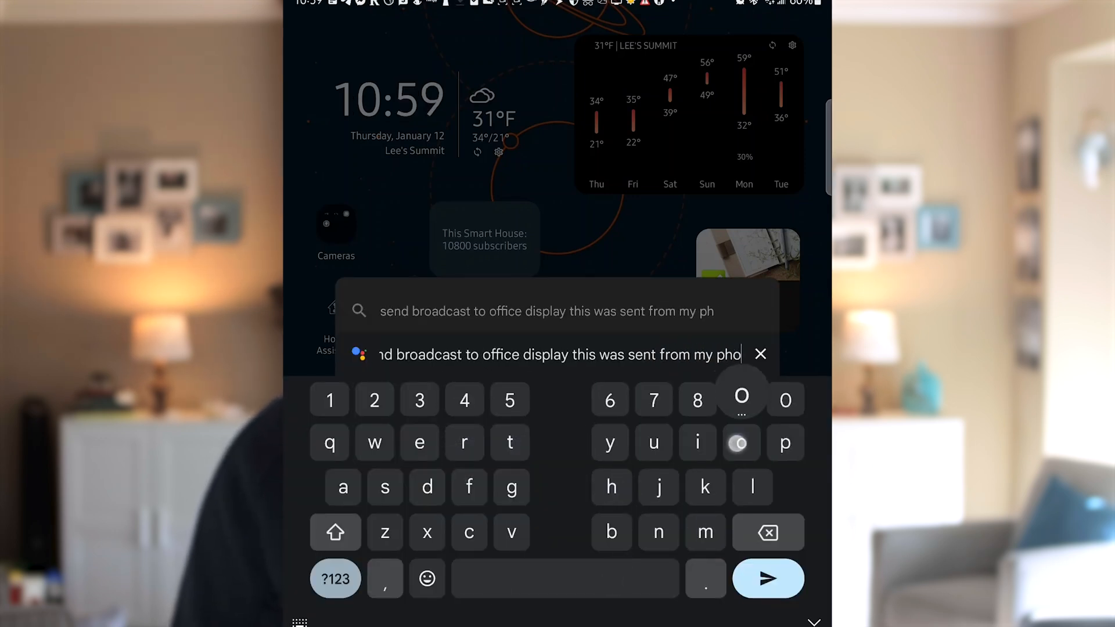